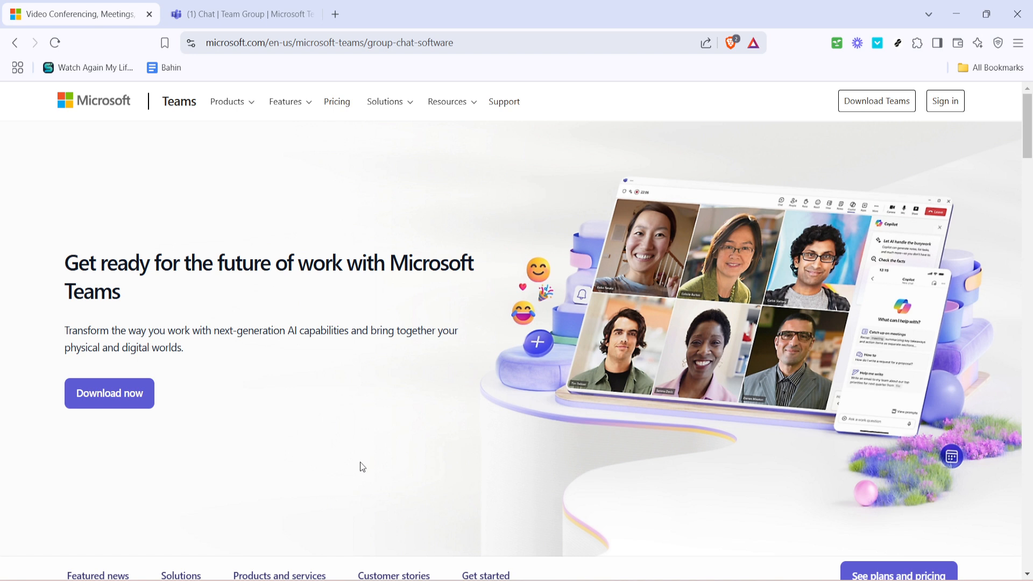
pyautogui.moveTo(369, 462)
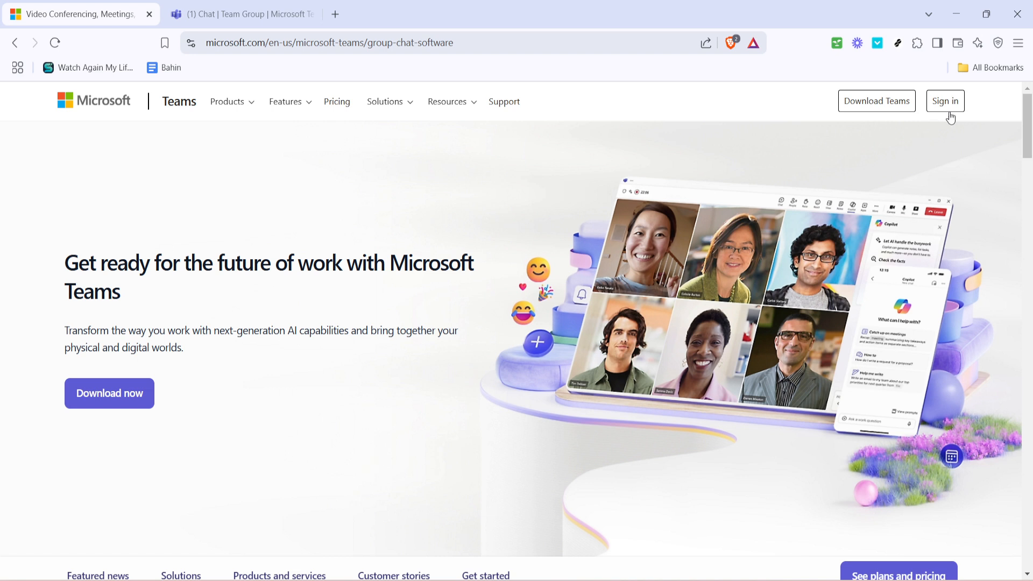
pyautogui.moveTo(597, 219)
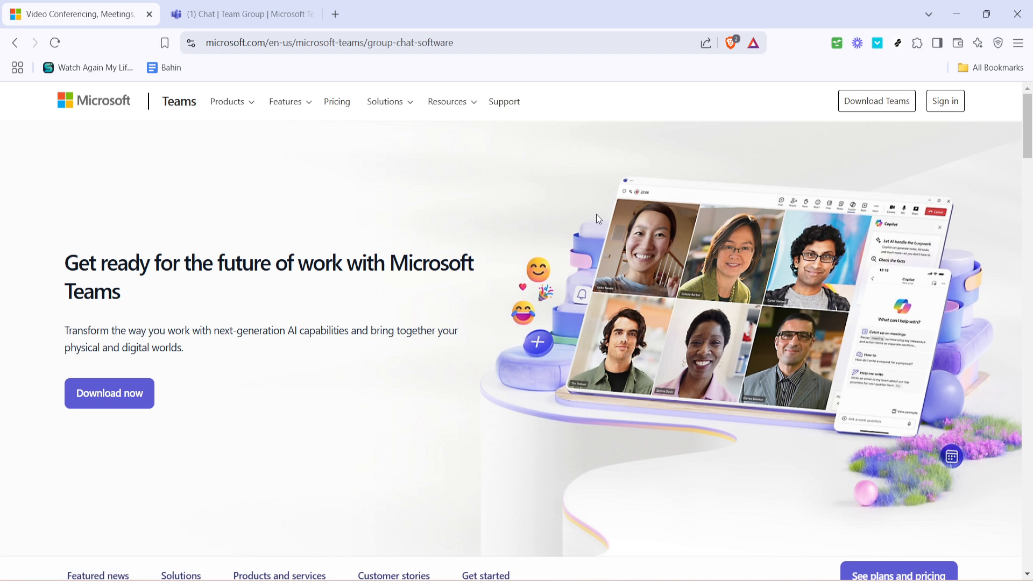
# Switch to the signed-in Teams web chat showing the Team Group conversation
pyautogui.click(240, 14)
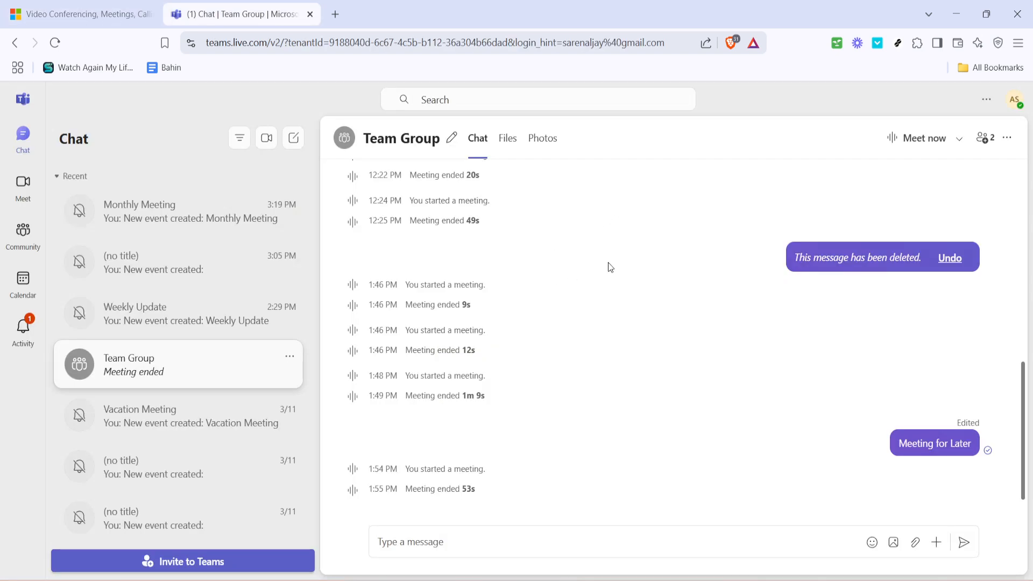
pyautogui.moveTo(628, 271)
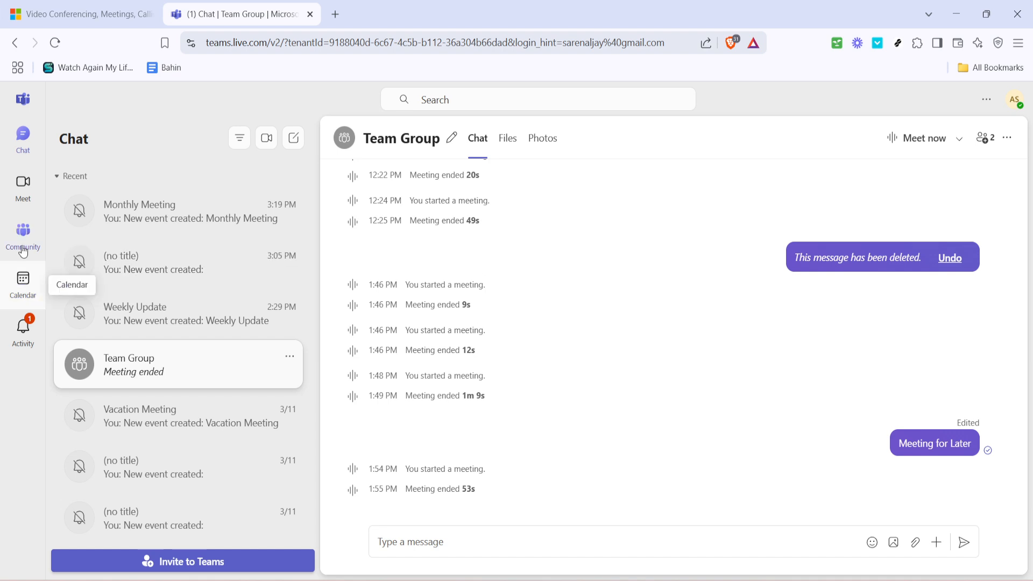
# Go to Communities and enter the Business community's home page
pyautogui.click(23, 237)
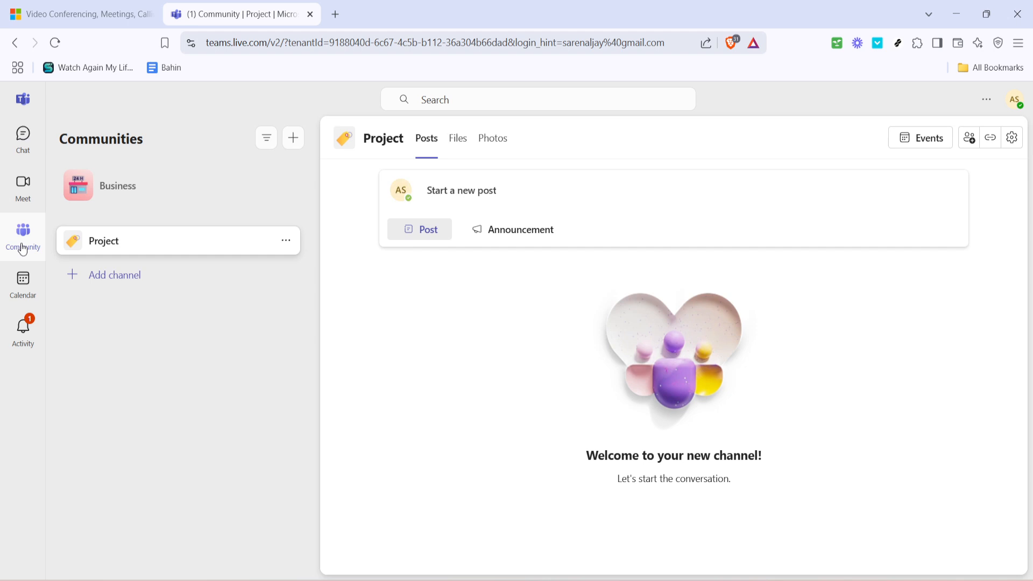
pyautogui.moveTo(53, 245)
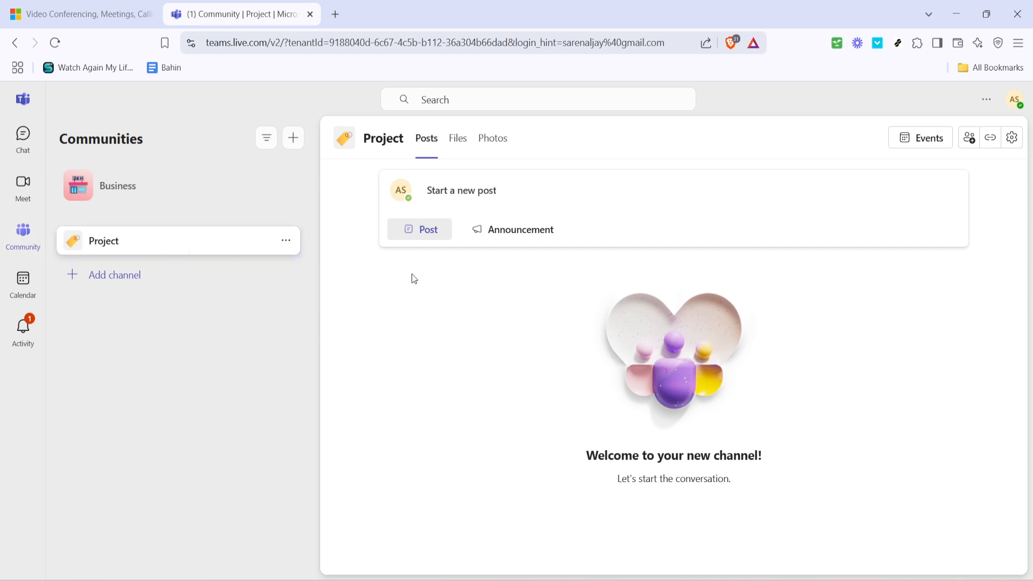
pyautogui.moveTo(148, 179)
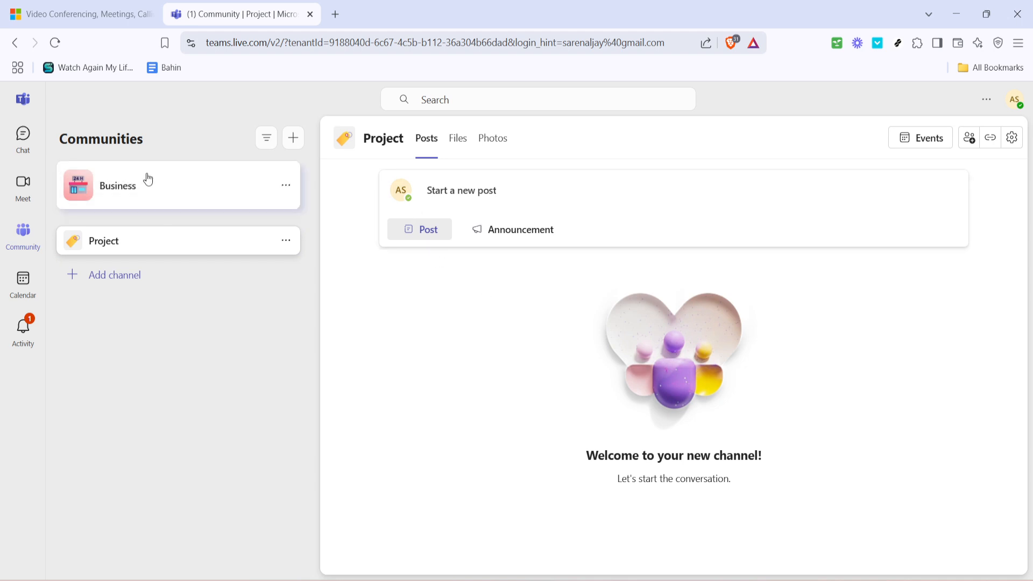
pyautogui.click(117, 185)
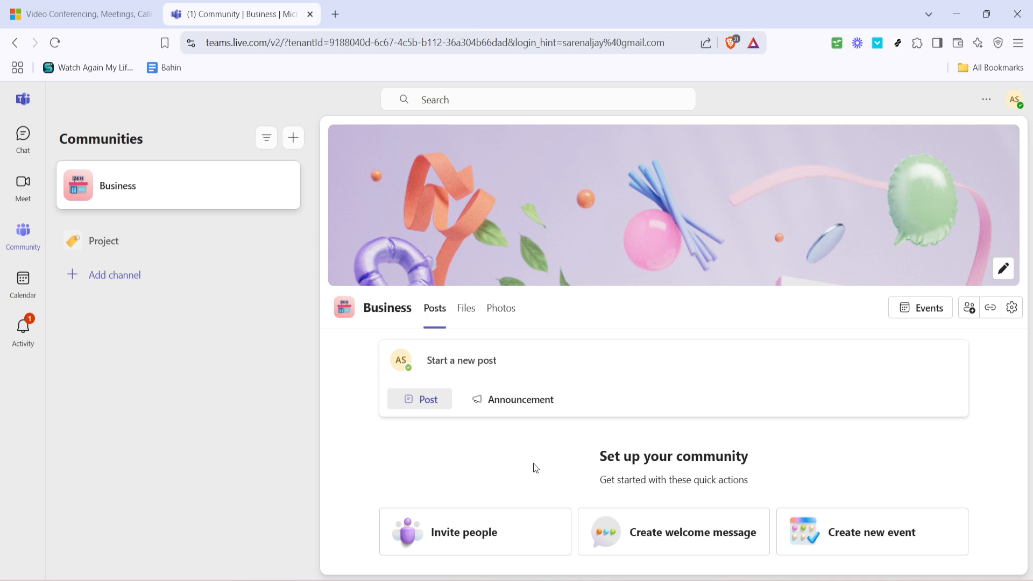
pyautogui.moveTo(509, 482)
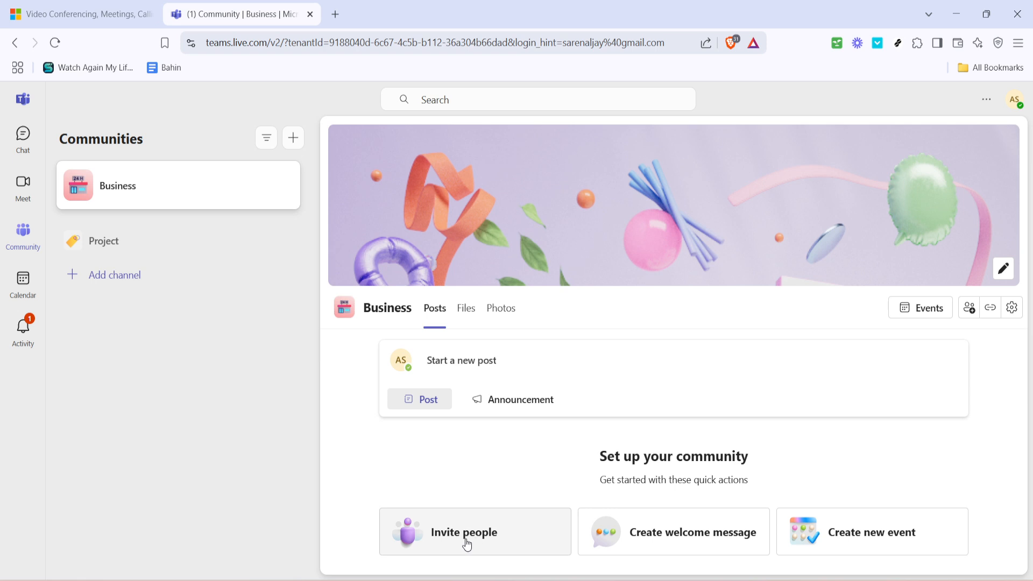
# Start 'Invite people' for Business and focus the invitee field in the invite dialog
pyautogui.click(464, 533)
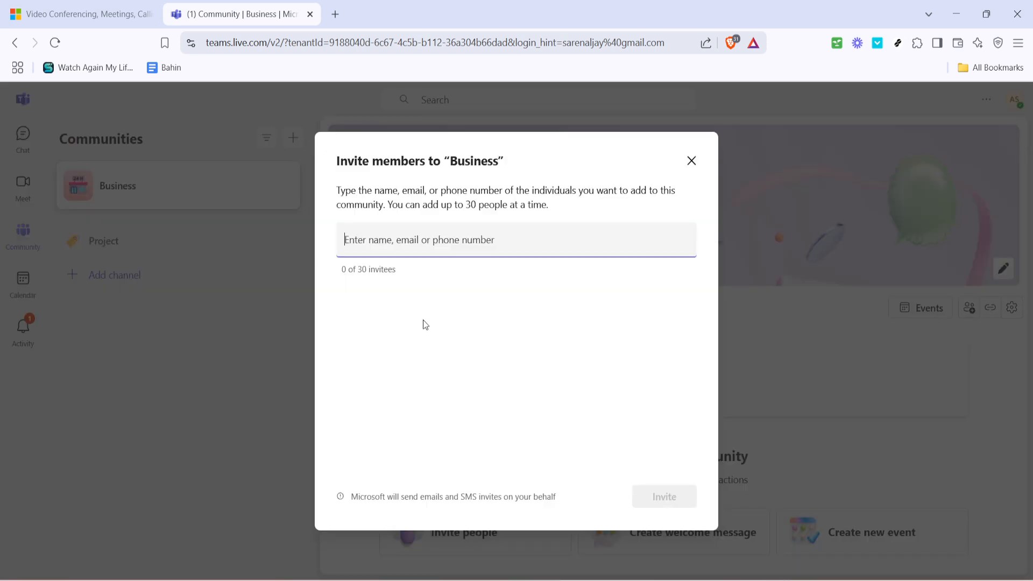
pyautogui.moveTo(427, 301)
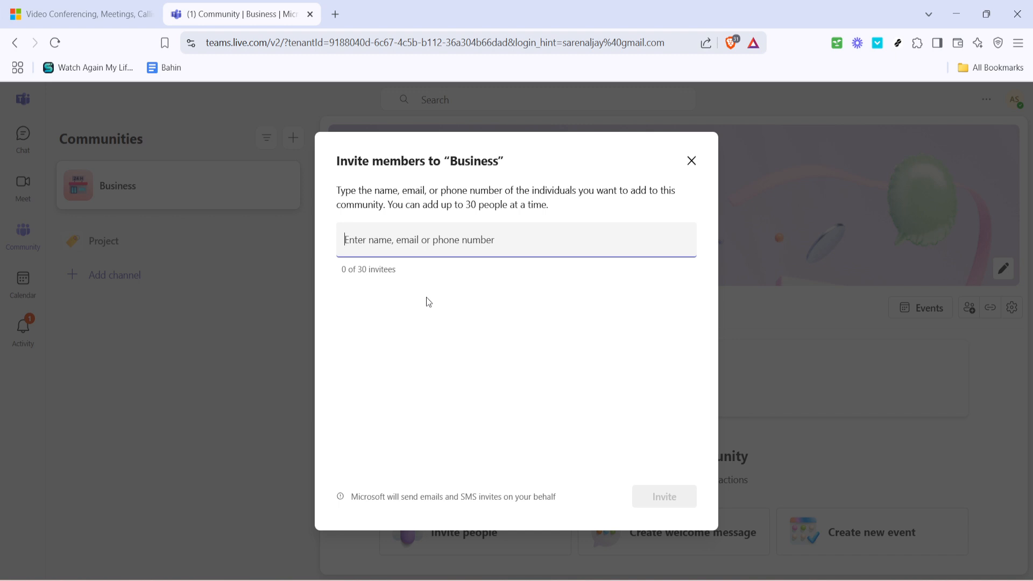
pyautogui.moveTo(444, 220)
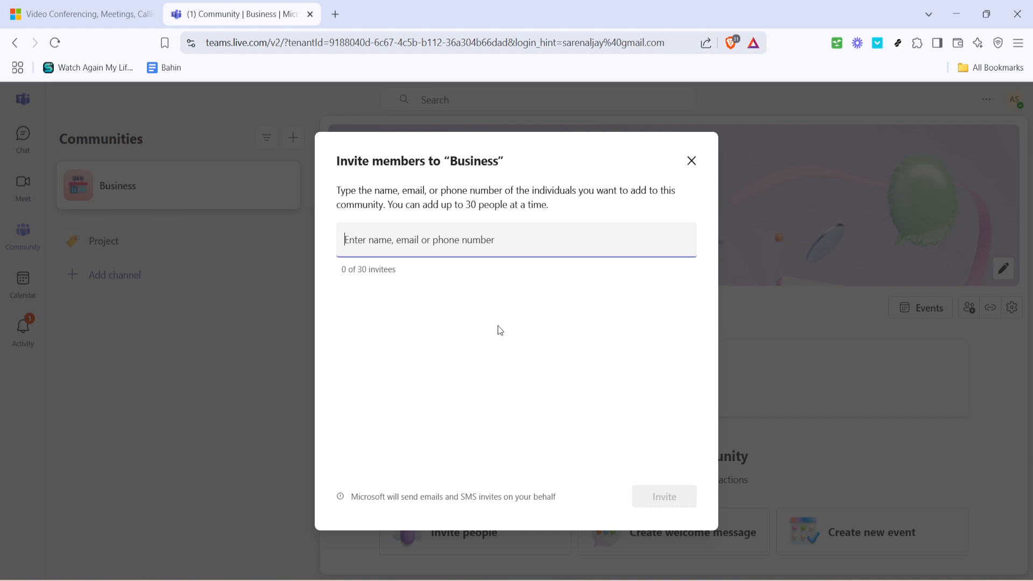
pyautogui.moveTo(504, 364)
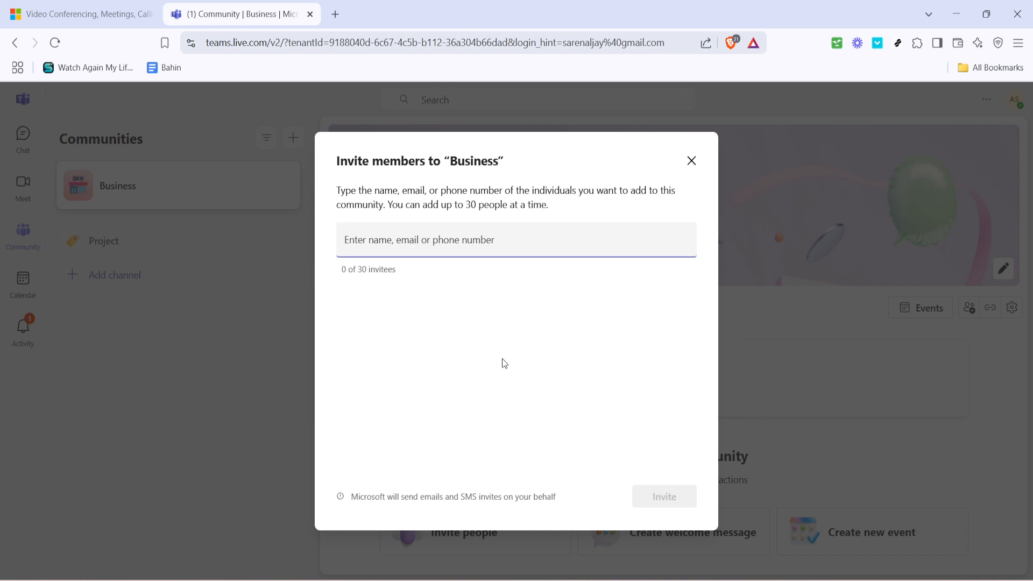
pyautogui.moveTo(636, 395)
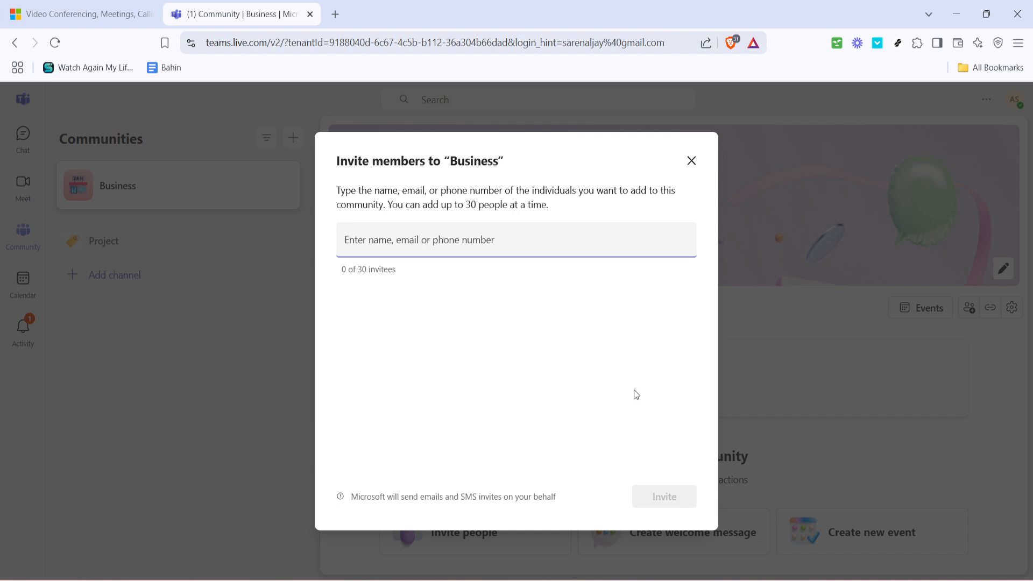
pyautogui.click(515, 239)
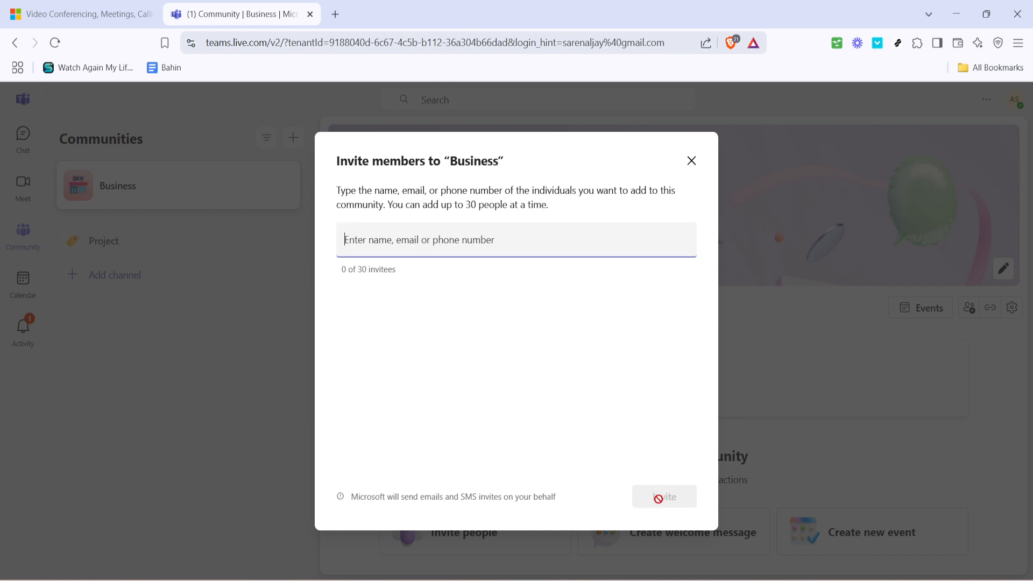
pyautogui.moveTo(698, 487)
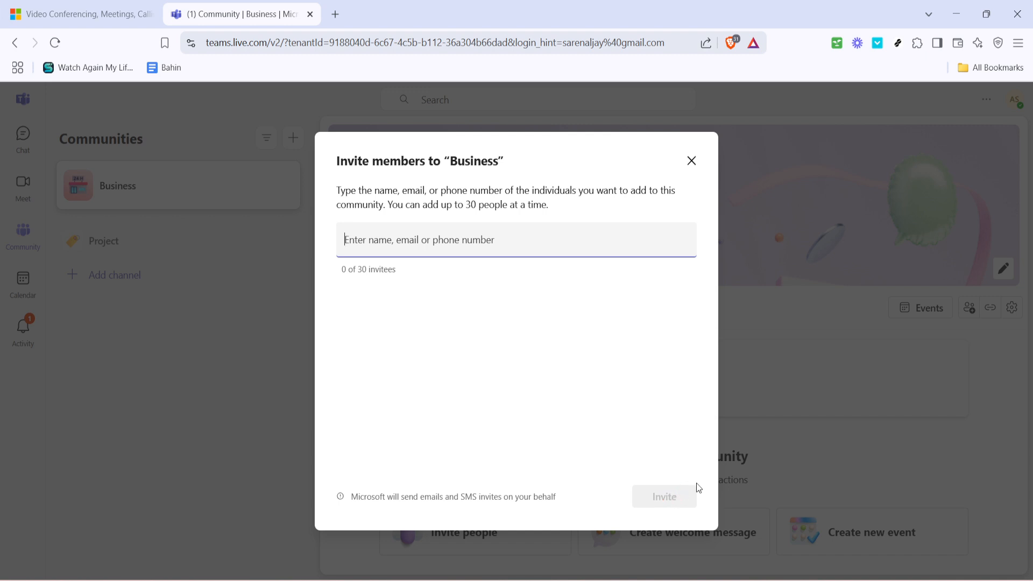
pyautogui.moveTo(571, 407)
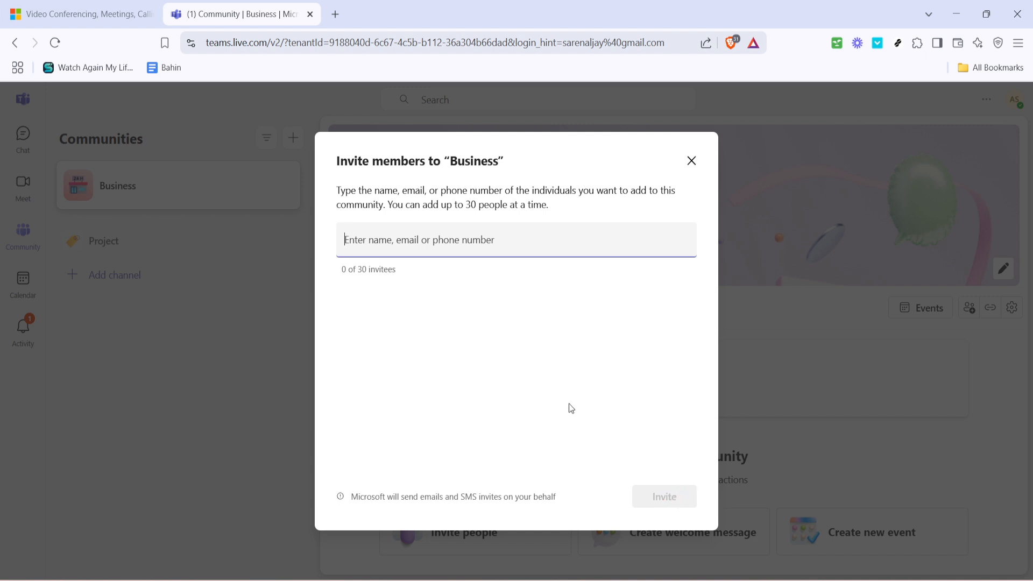